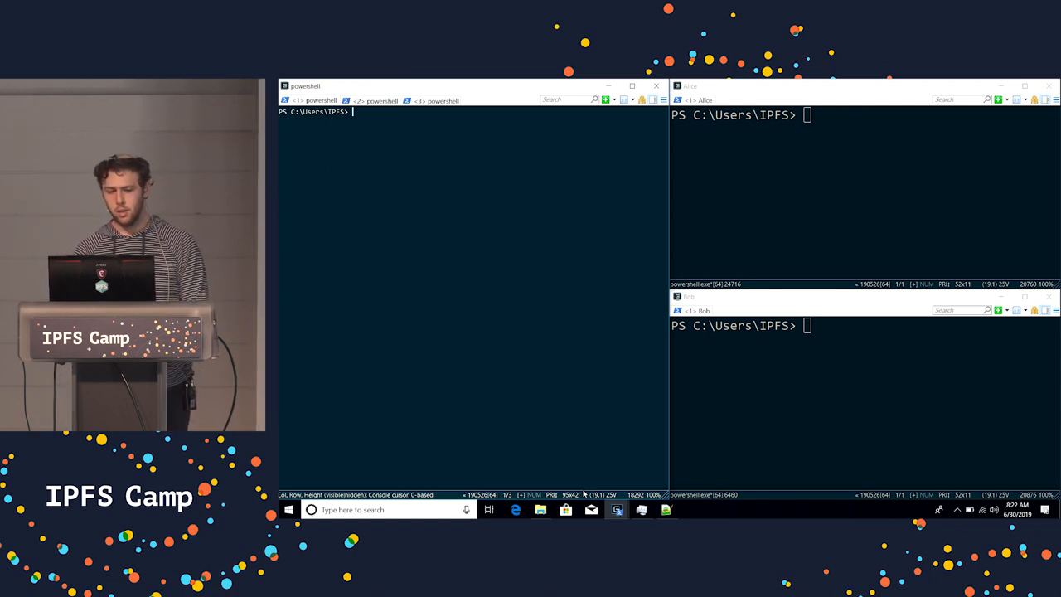
Clear the console while the pubsub-enabled IPFS daemon starts up.
text(clear)
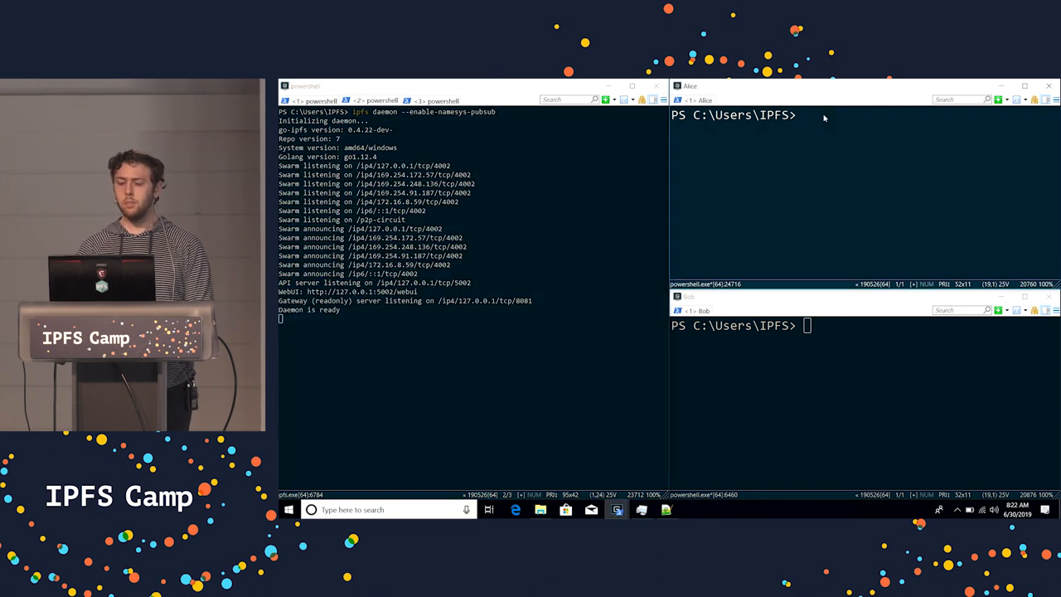
Publish QmUGHB5X2DT3oBK7k2msByo91nAAB2HEUiE9b61EejNYsg under Alice's IPNS name, then clear the console.
text(ipfs name publish QmUGHB5X2DT3oBK7k2msByo91nAAB2HEUiE9b61EejNYsg)
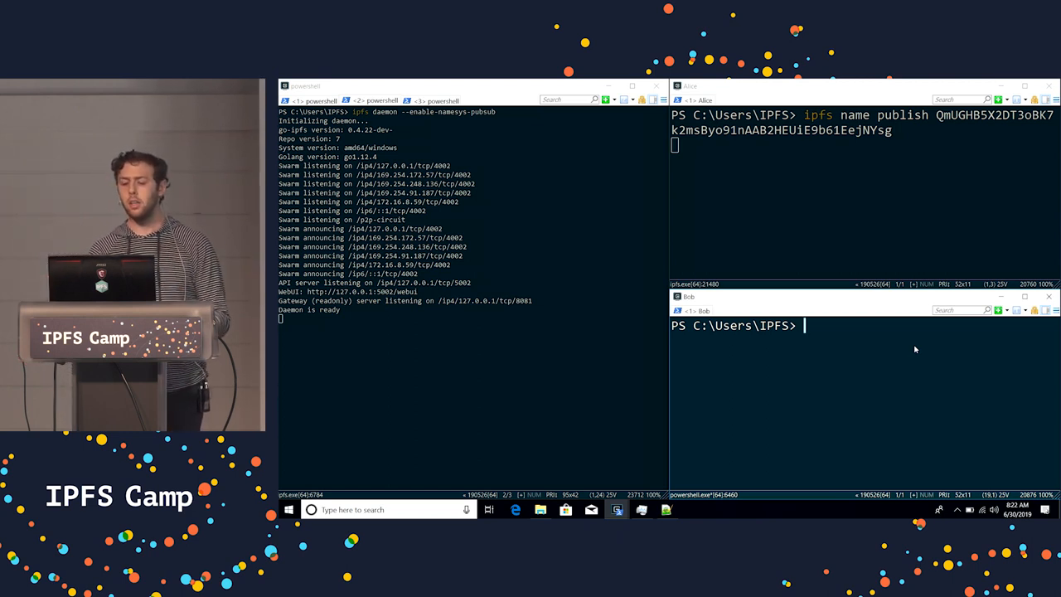
mouse_move(897, 345)
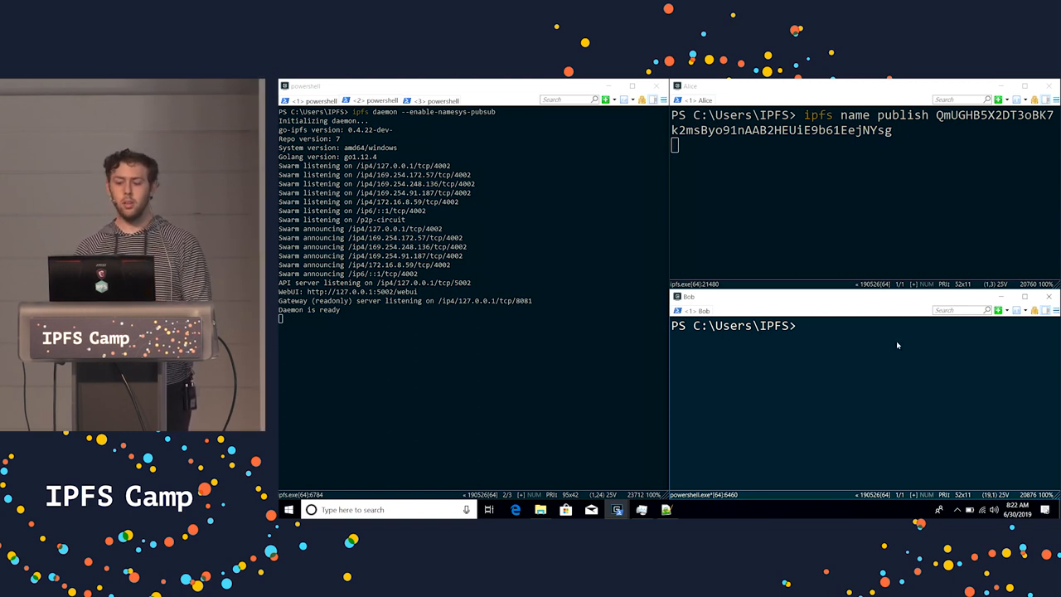
text(clear)
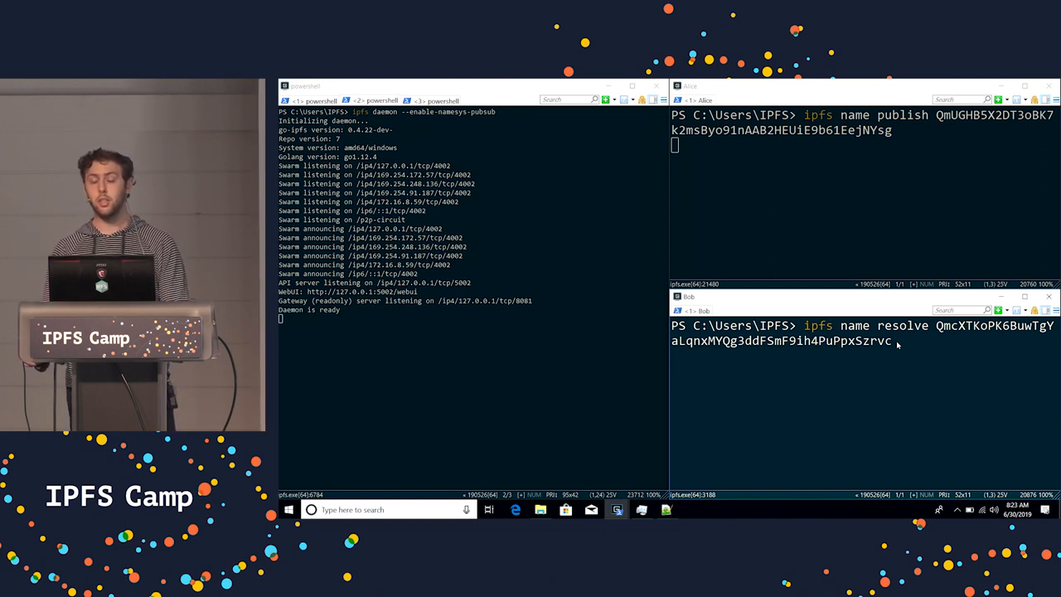
Run Bob's resolve of QmcXTKoPK6BuwTgYaLqnxMYQg3ddFSmF9ih4PuPpxSzrvc, returning Alice's /ipfs/ path.
key(Return)
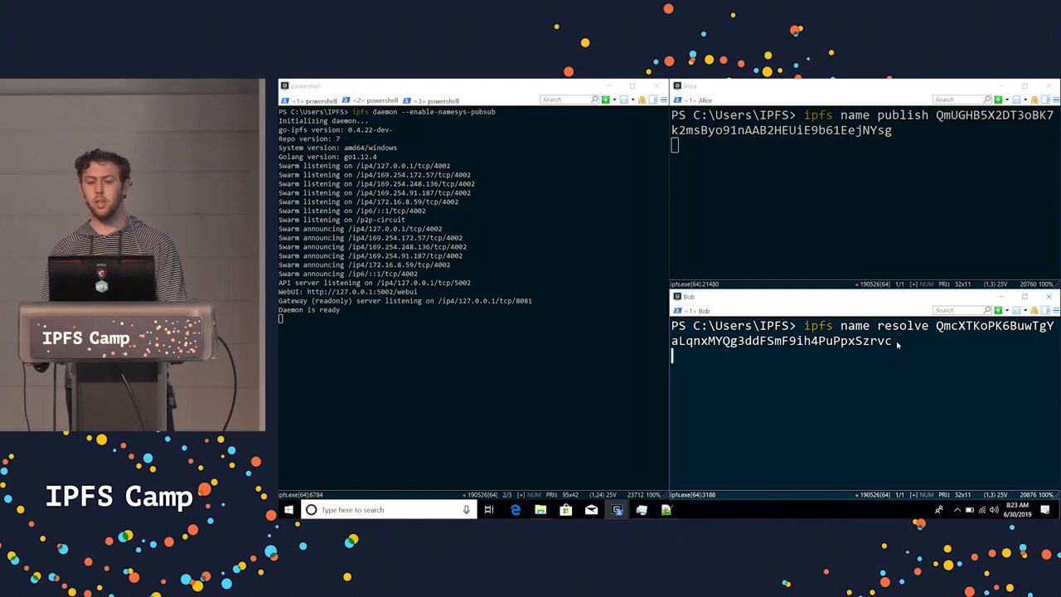
key(Return)
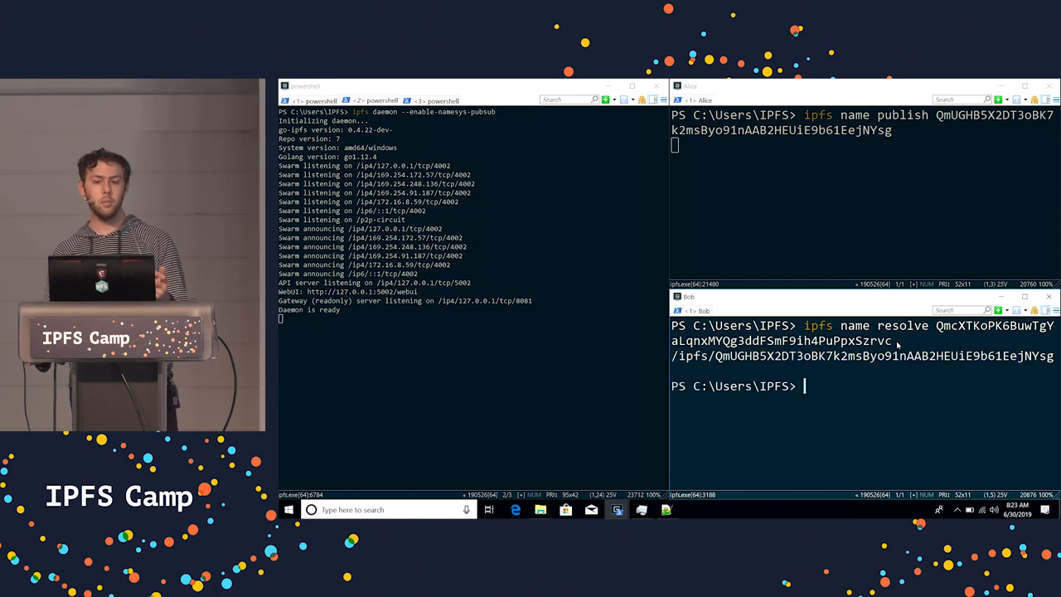